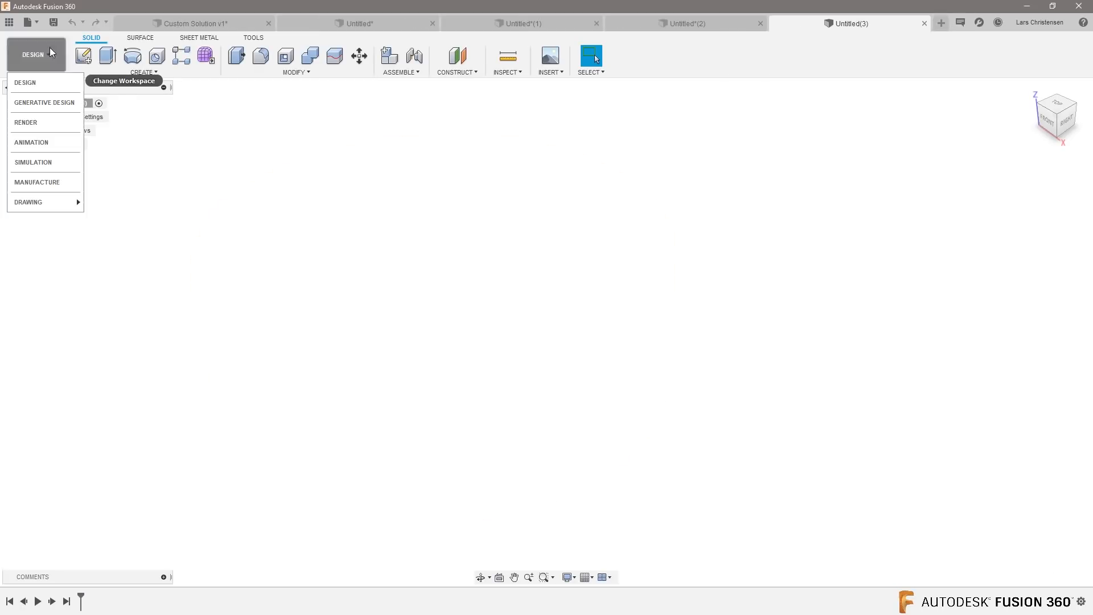
{"action": "mouse_move", "coordinate": [37, 182]}
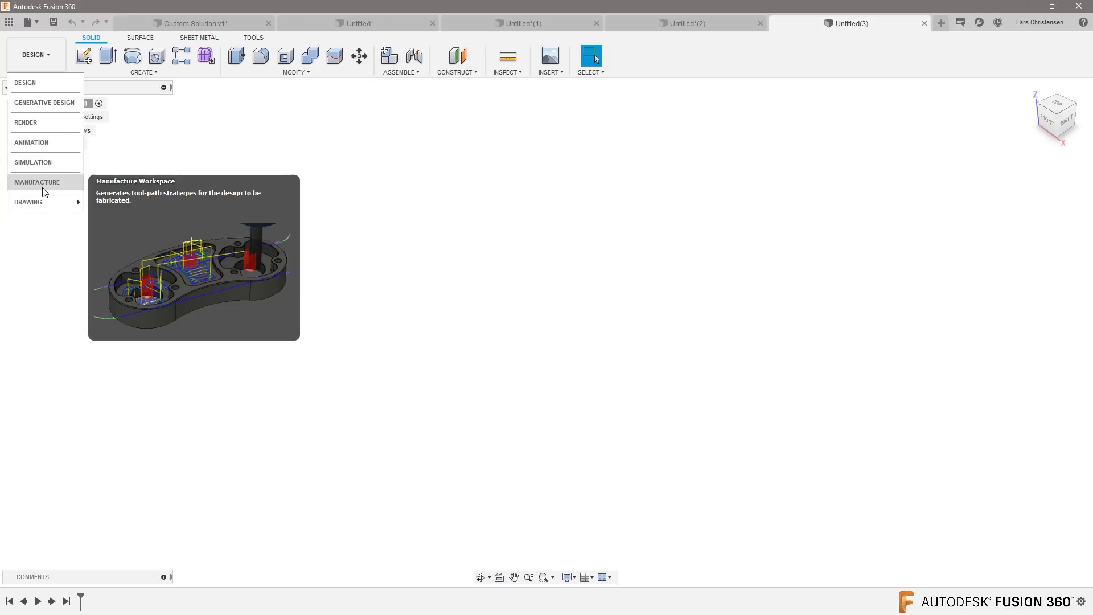
Step: Switch from the Design workspace to Manufacture
{"action": "left_click", "coordinate": [37, 182]}
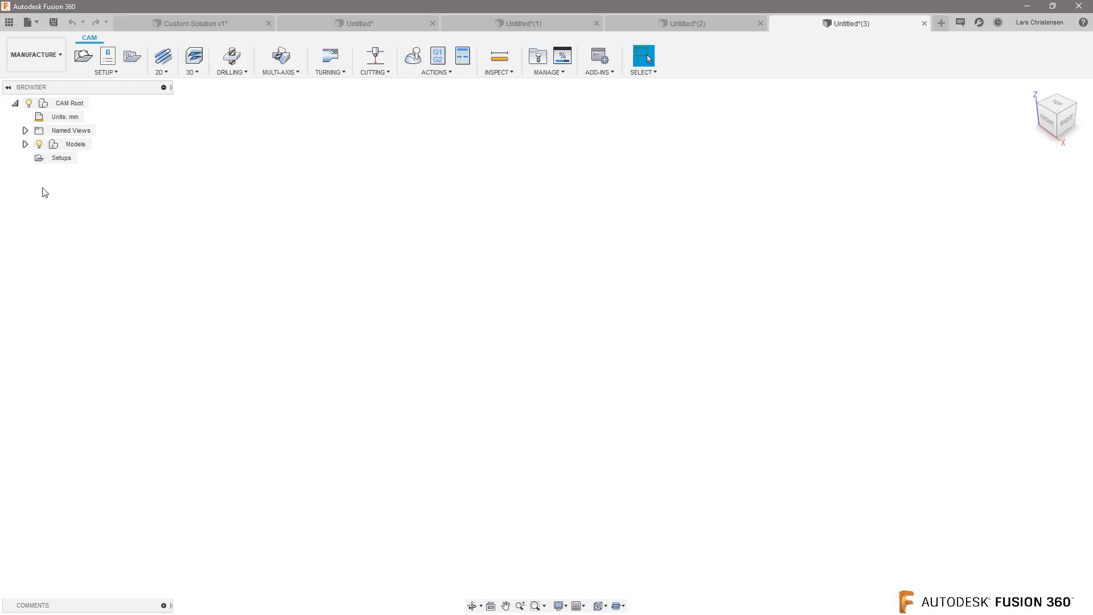
Step: Expand the MANAGE menu to show Form Mill, Tool Library and Task Manager
{"action": "left_click", "coordinate": [549, 57]}
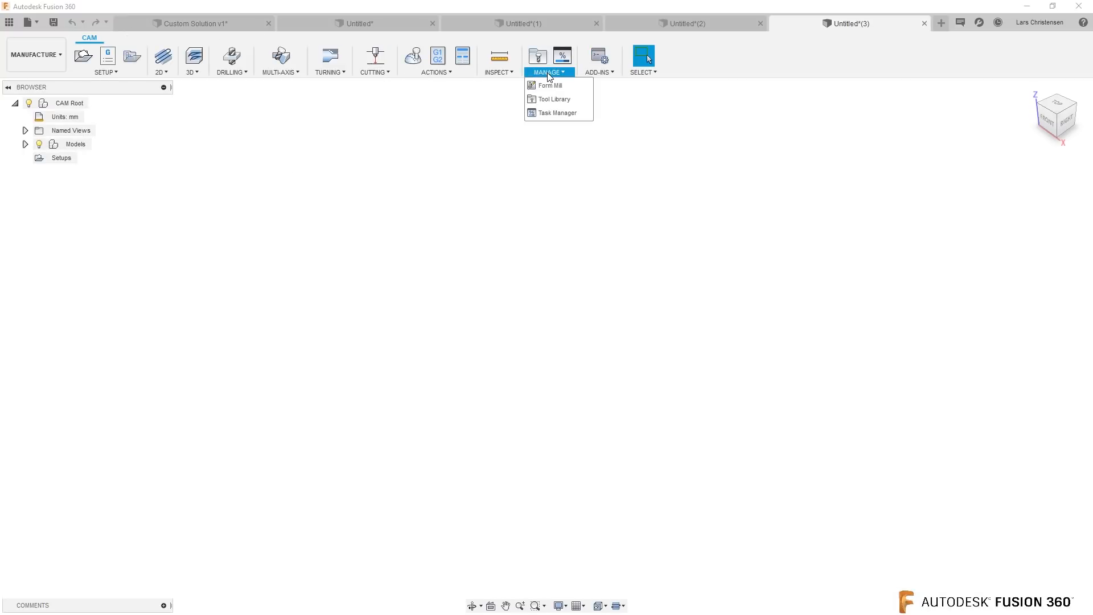
{"action": "mouse_move", "coordinate": [550, 85]}
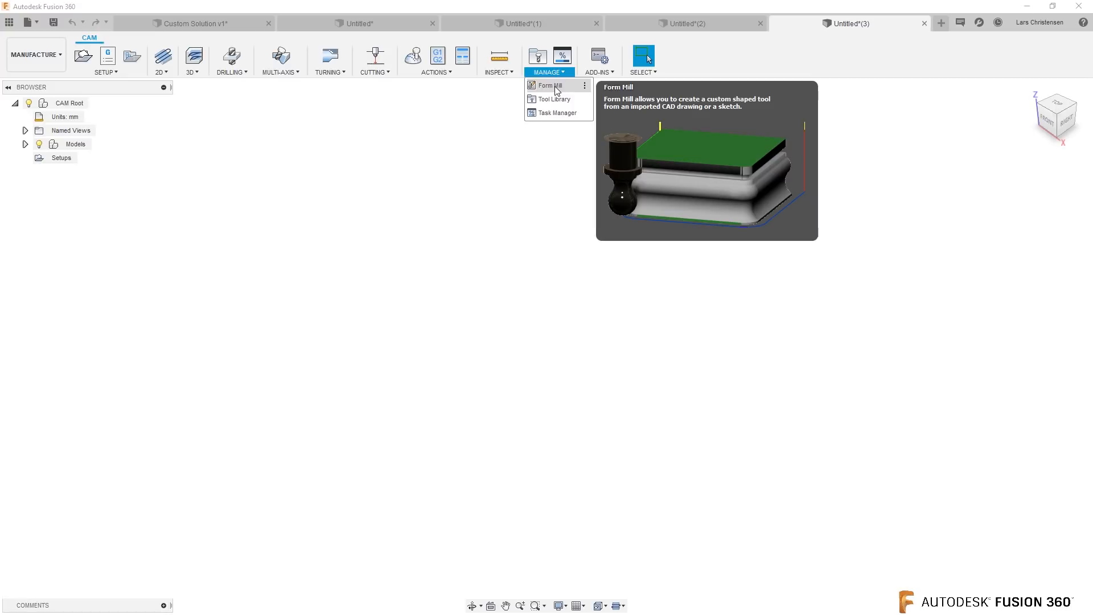
{"action": "mouse_move", "coordinate": [557, 93]}
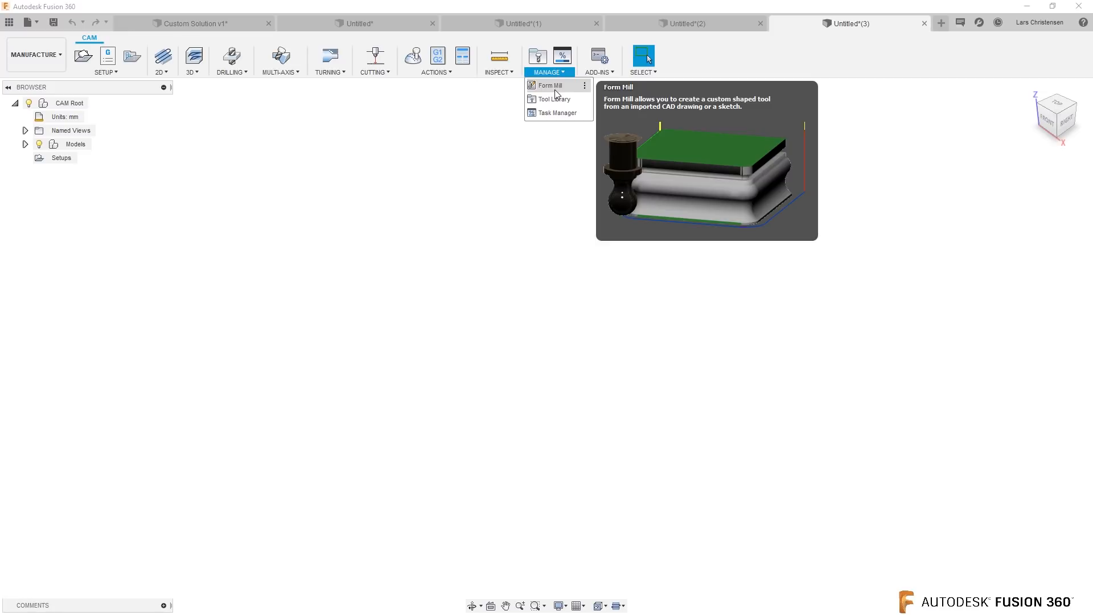
{"action": "mouse_move", "coordinate": [553, 89]}
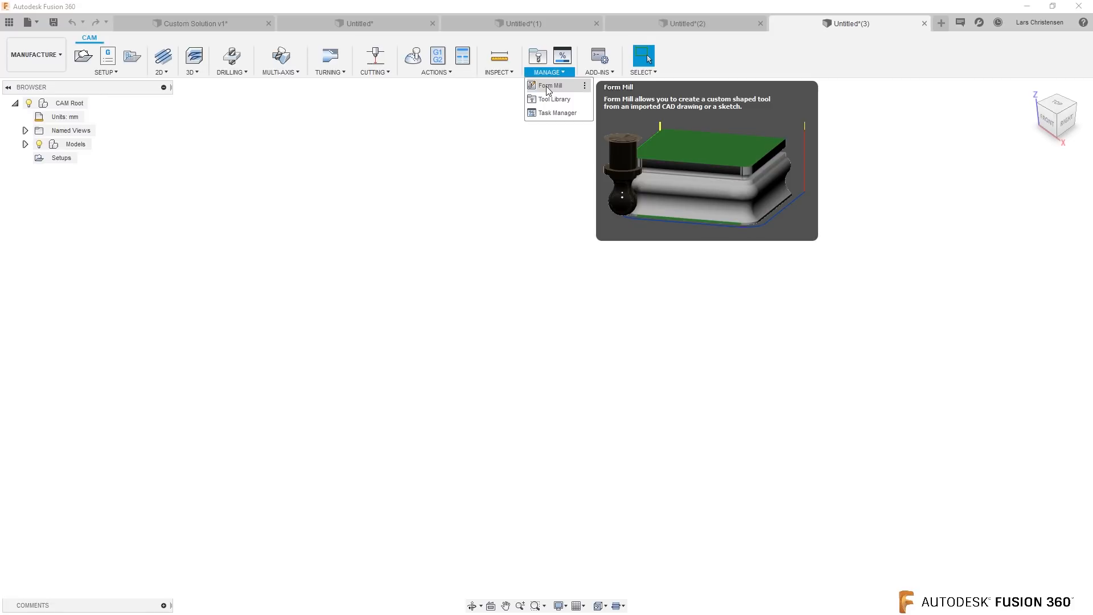
{"action": "mouse_move", "coordinate": [550, 99]}
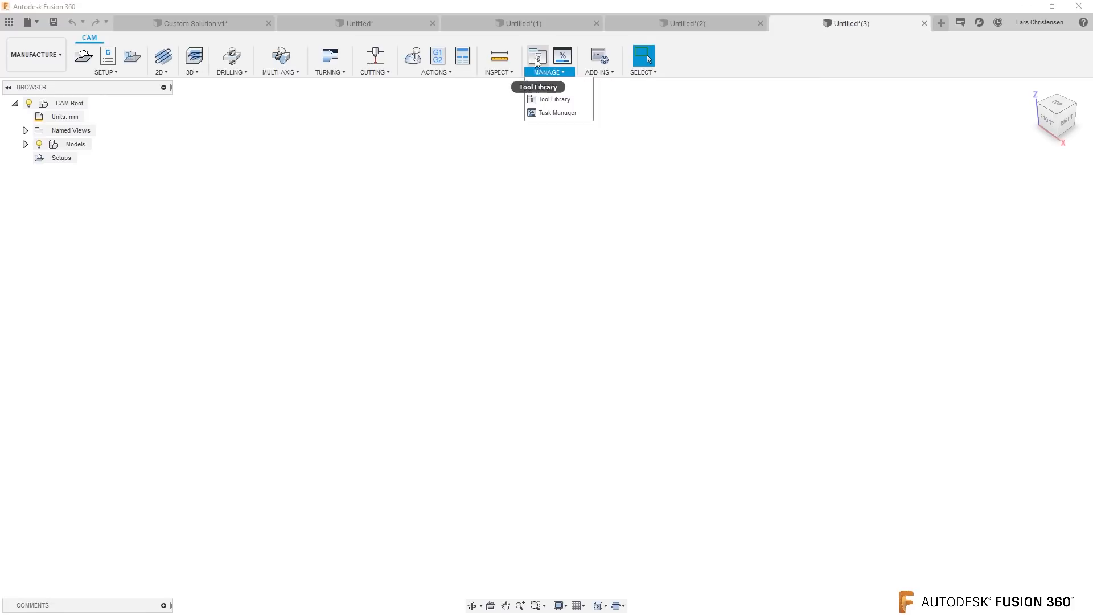
Step: Open the Tool Library filtered to the Local Axel library
{"action": "left_click", "coordinate": [553, 99]}
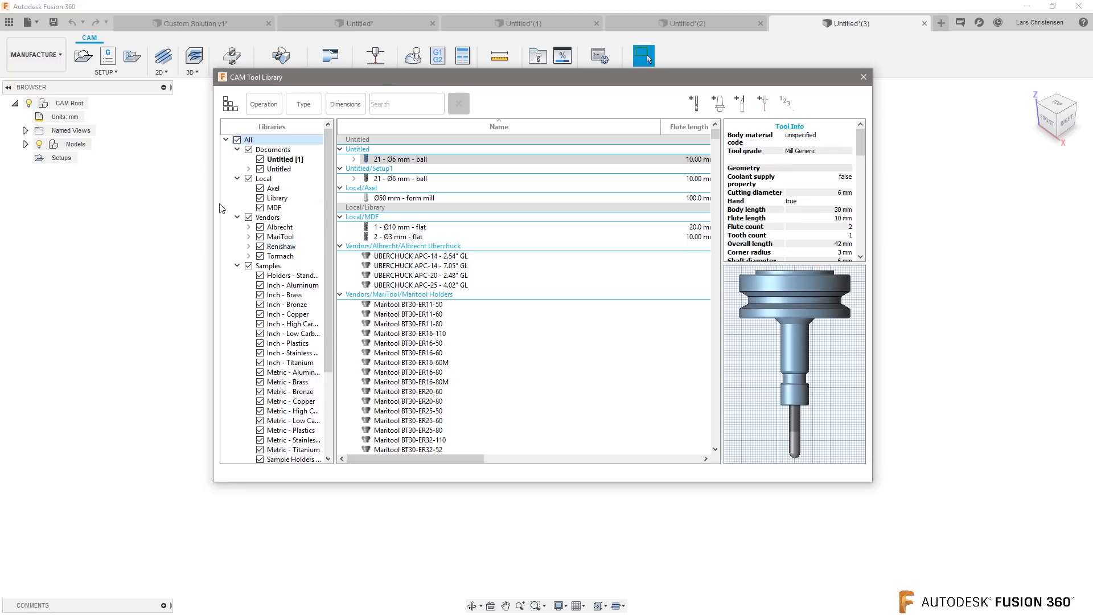
{"action": "mouse_move", "coordinate": [332, 232]}
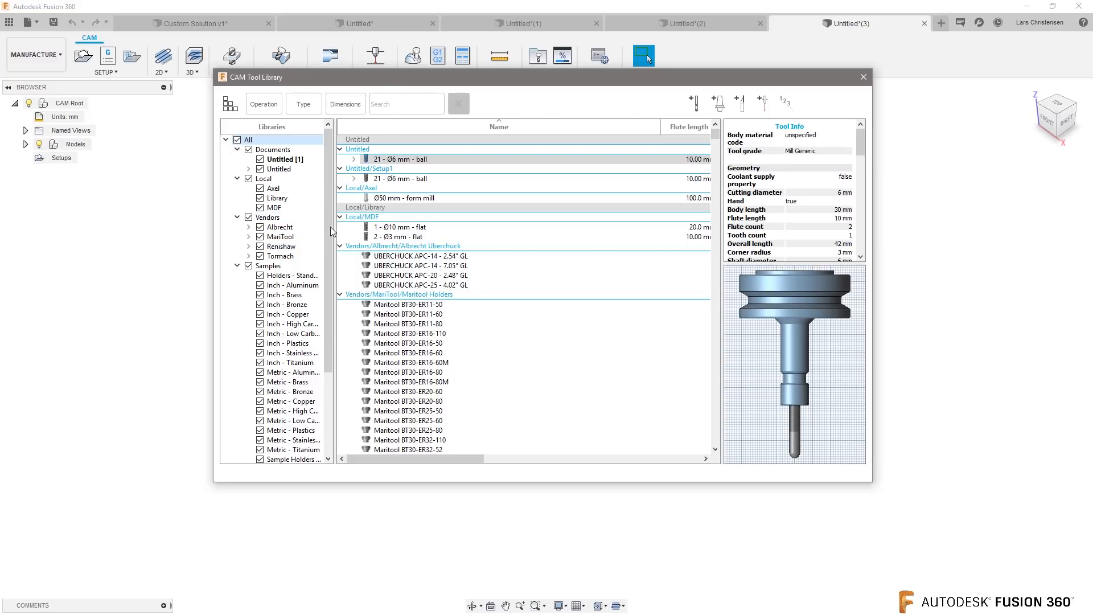
{"action": "left_click", "coordinate": [264, 178]}
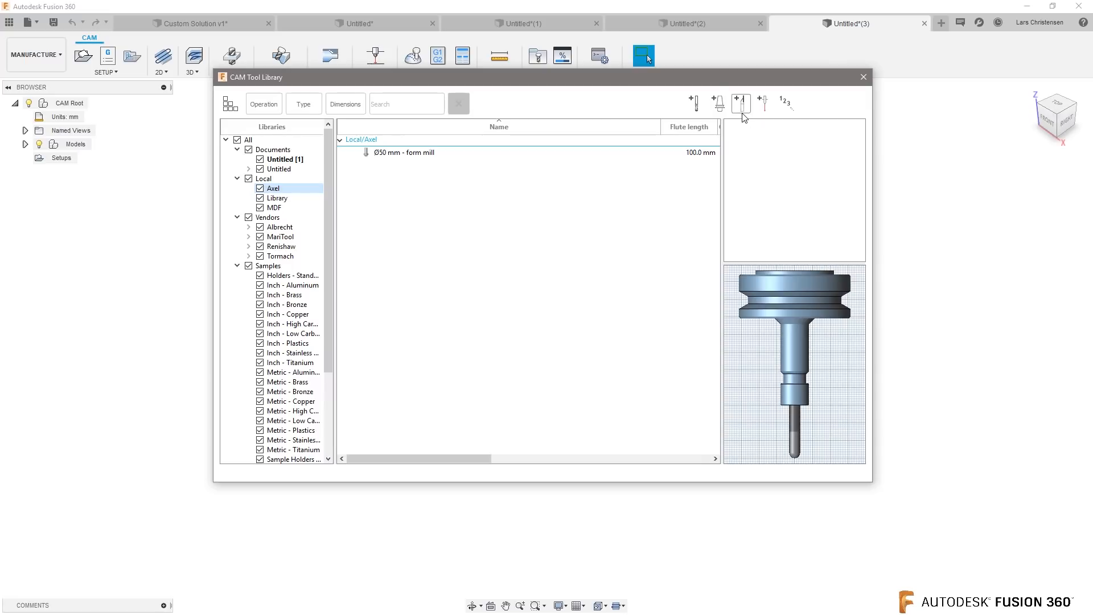
{"action": "mouse_move", "coordinate": [744, 110]}
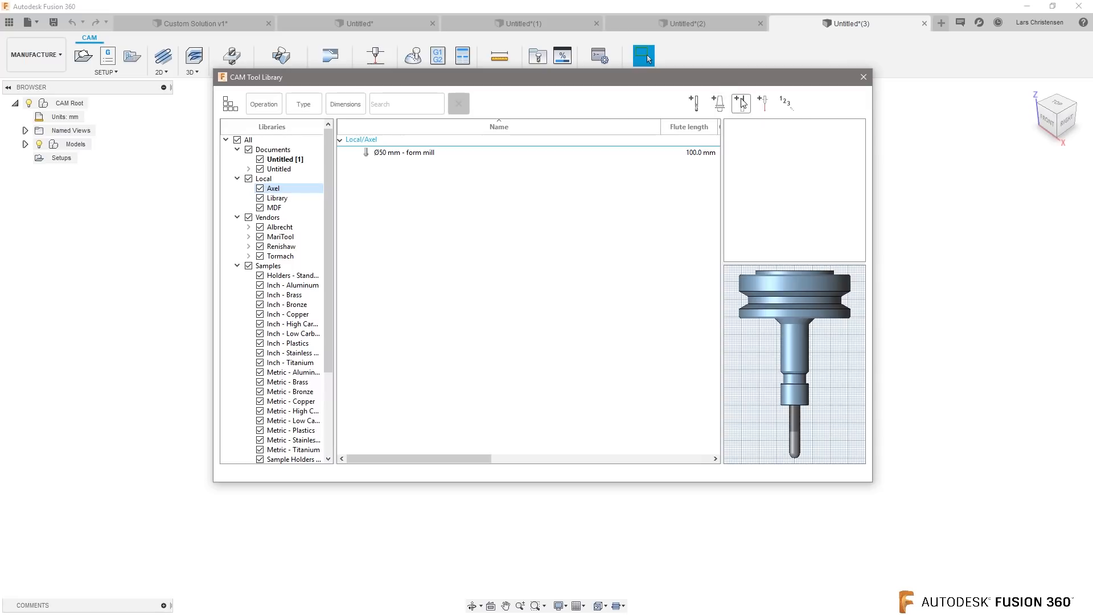
{"action": "mouse_move", "coordinate": [741, 102]}
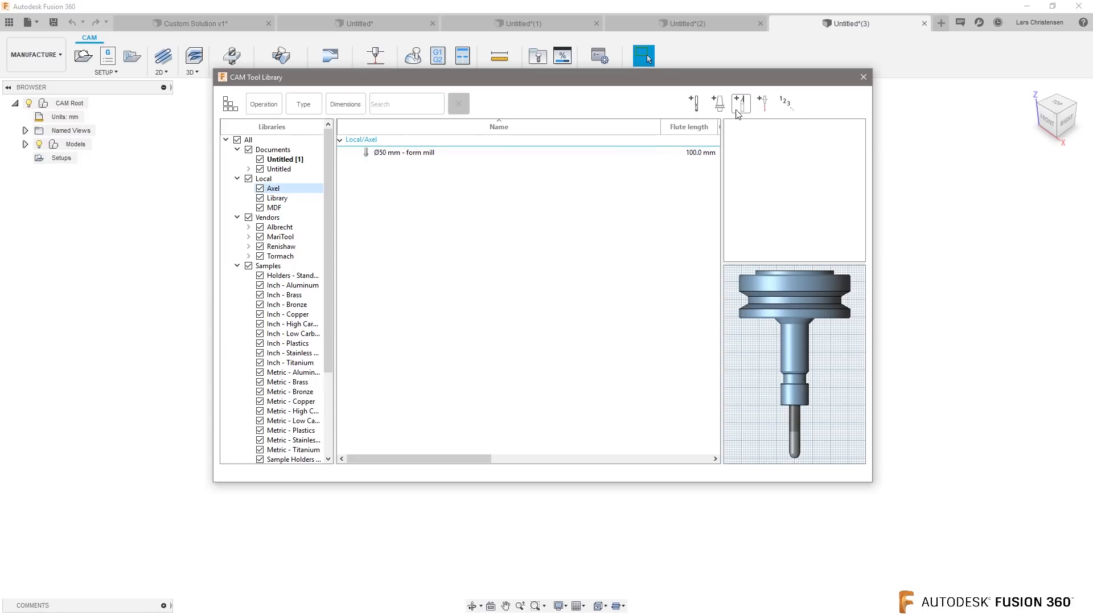
{"action": "mouse_move", "coordinate": [740, 111]}
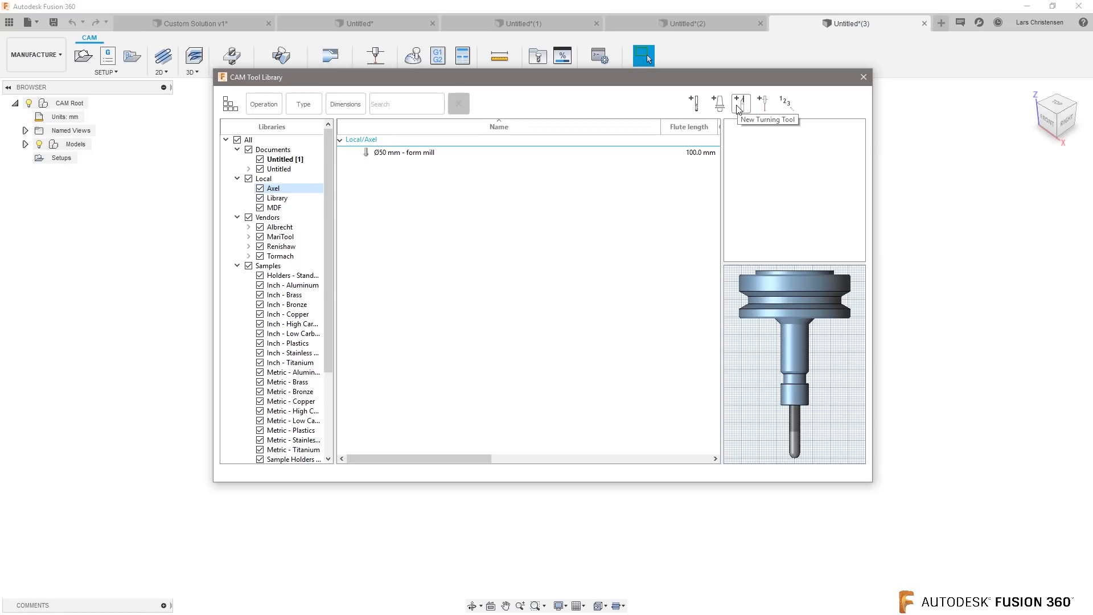
Step: Create a new turning tool, glance at the Insert tab, and expand the Type list
{"action": "left_click", "coordinate": [739, 103]}
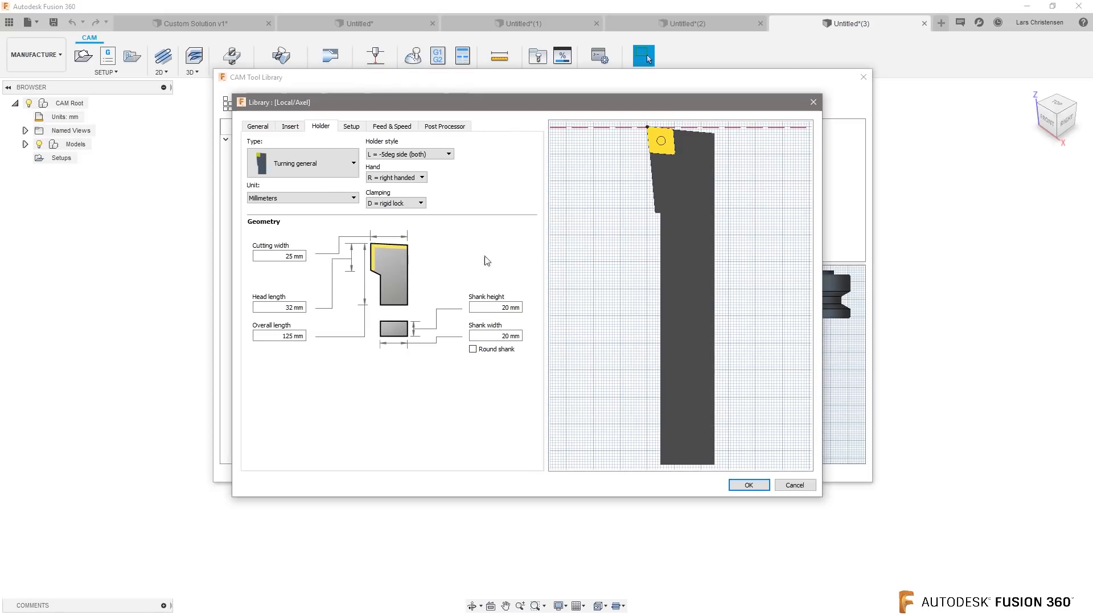
{"action": "mouse_move", "coordinate": [289, 127]}
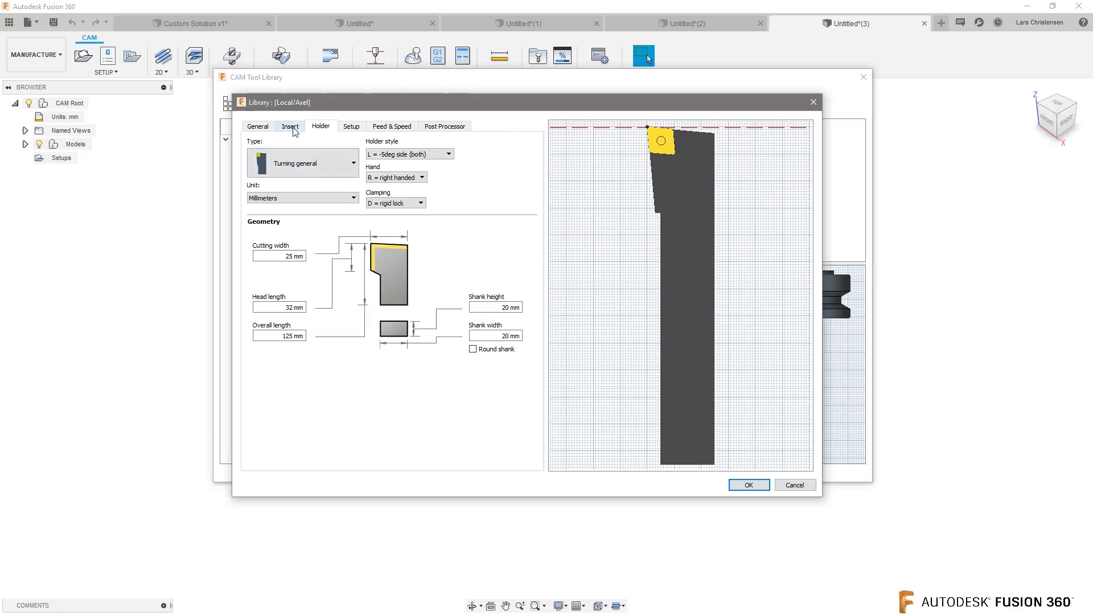
{"action": "left_click", "coordinate": [289, 127]}
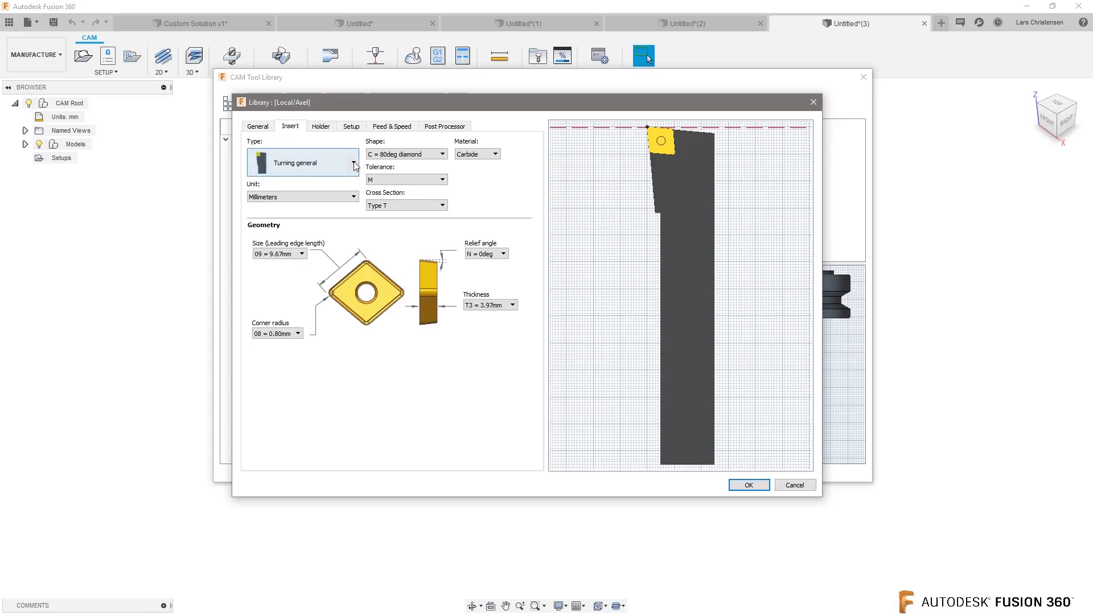
{"action": "left_click", "coordinate": [320, 127]}
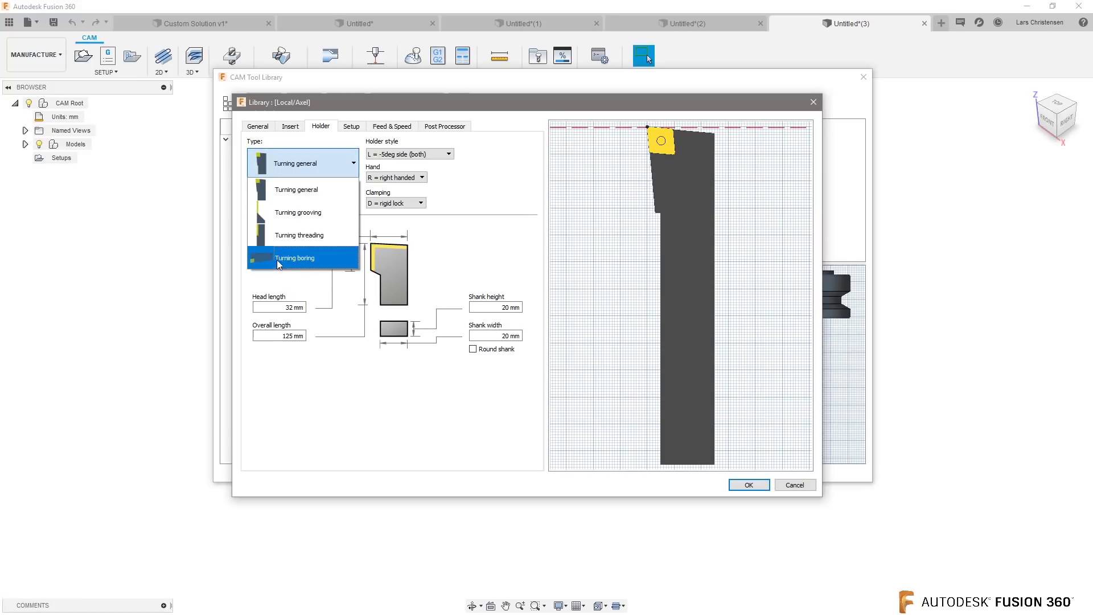
Step: Set Type to Turning boring and holder style to Custom, after briefly trying 15deg end
{"action": "left_click", "coordinate": [293, 257]}
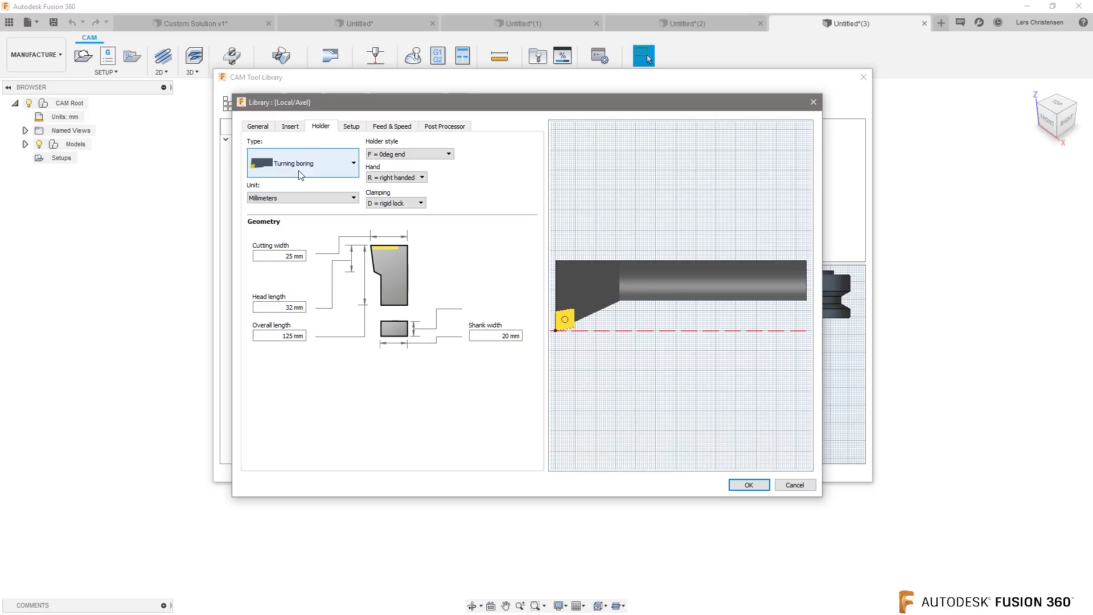
{"action": "left_click", "coordinate": [410, 153]}
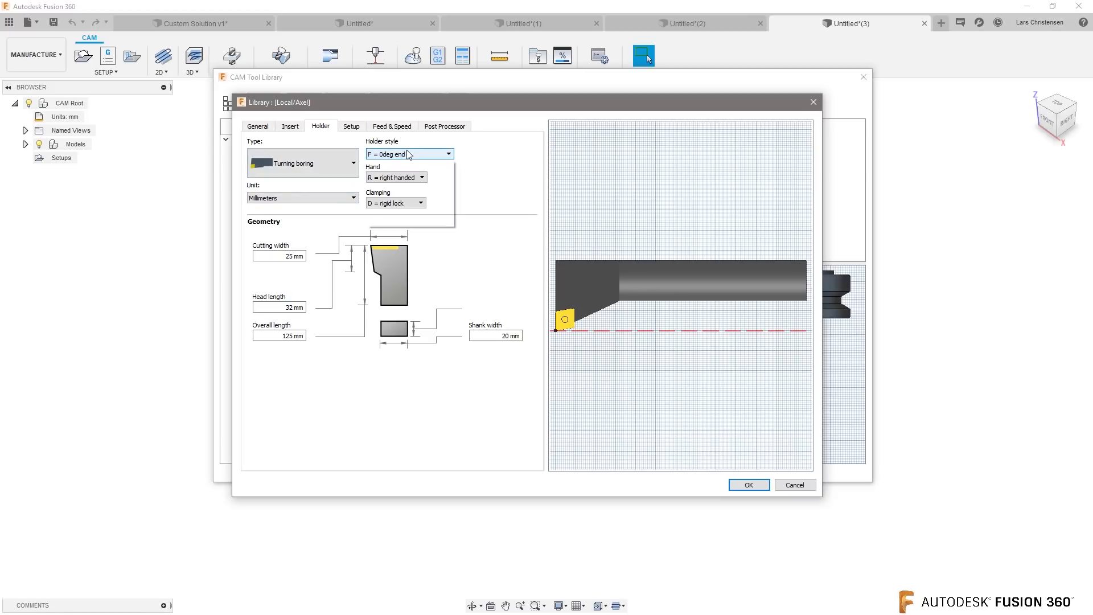
{"action": "left_click", "coordinate": [448, 153]}
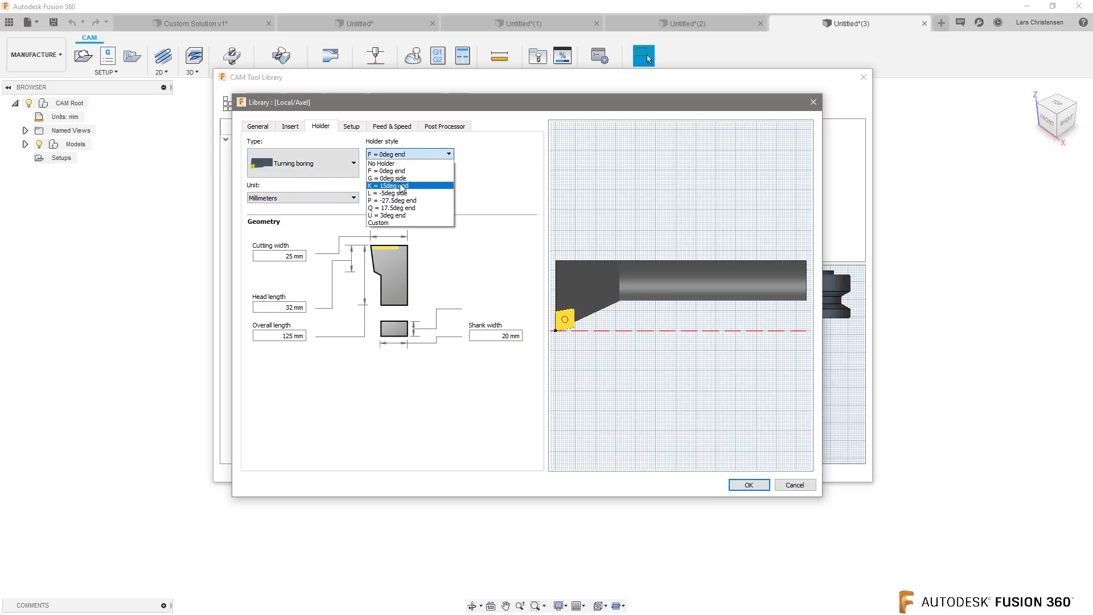
{"action": "left_click", "coordinate": [391, 186]}
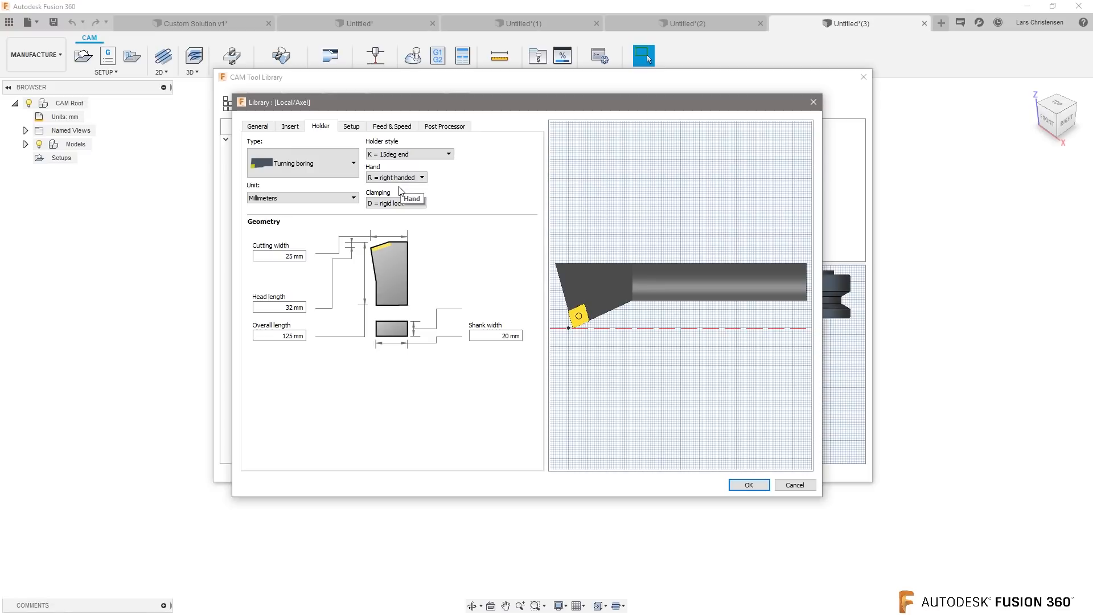
{"action": "mouse_move", "coordinate": [400, 189]}
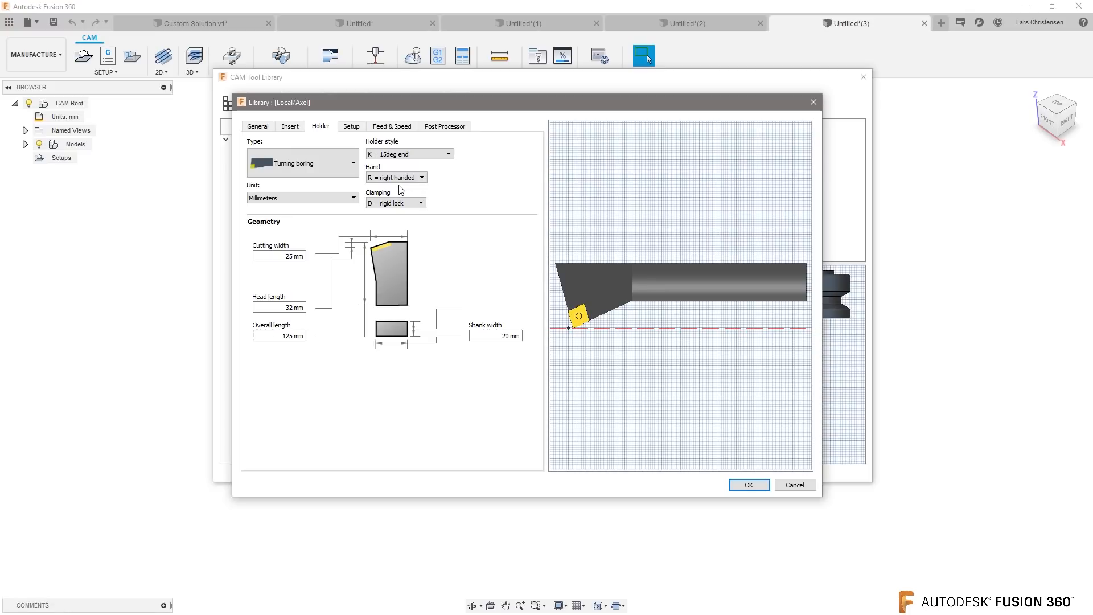
{"action": "left_click", "coordinate": [409, 153]}
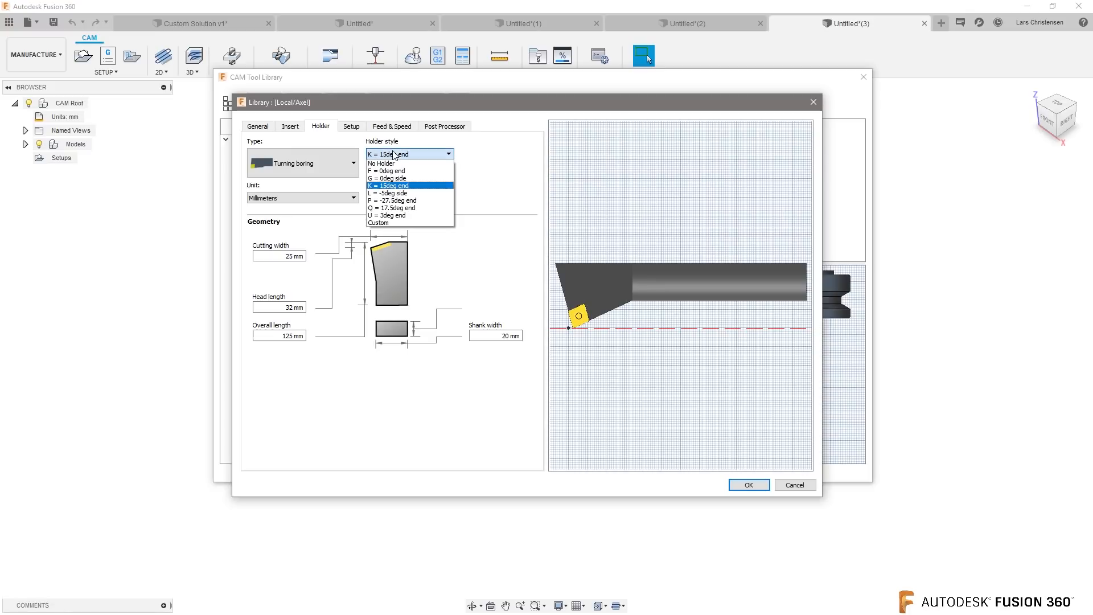
{"action": "left_click", "coordinate": [378, 221]}
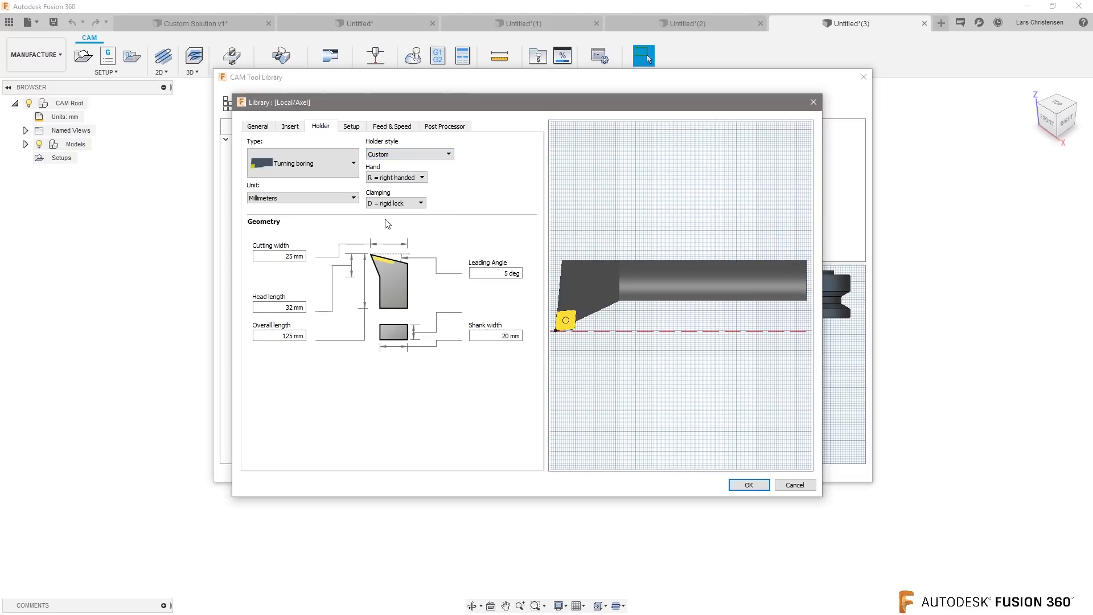
{"action": "mouse_move", "coordinate": [342, 223]}
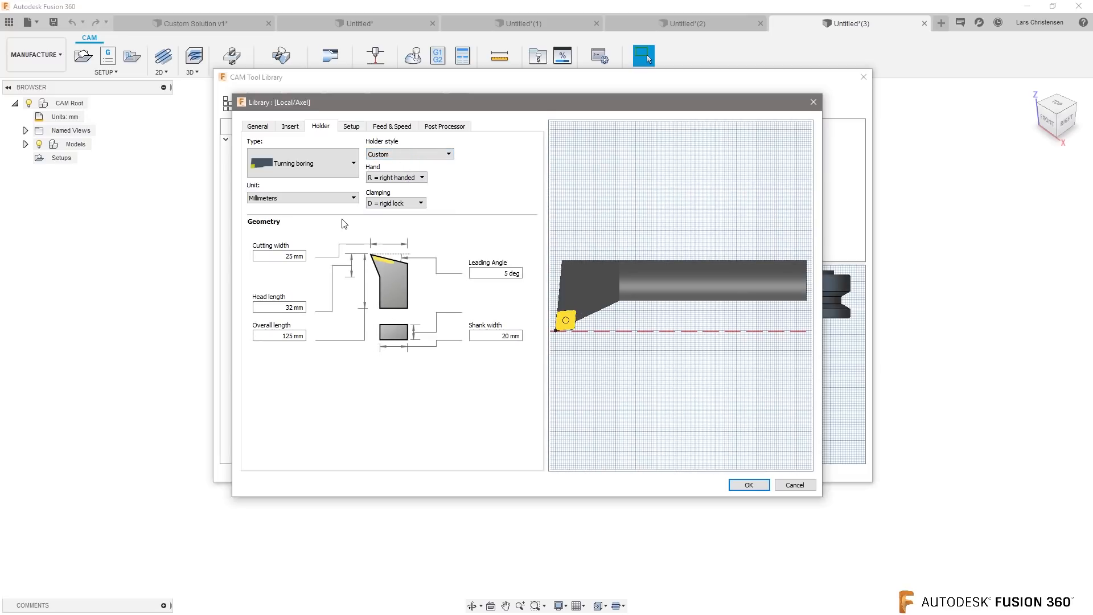
{"action": "mouse_move", "coordinate": [361, 308]}
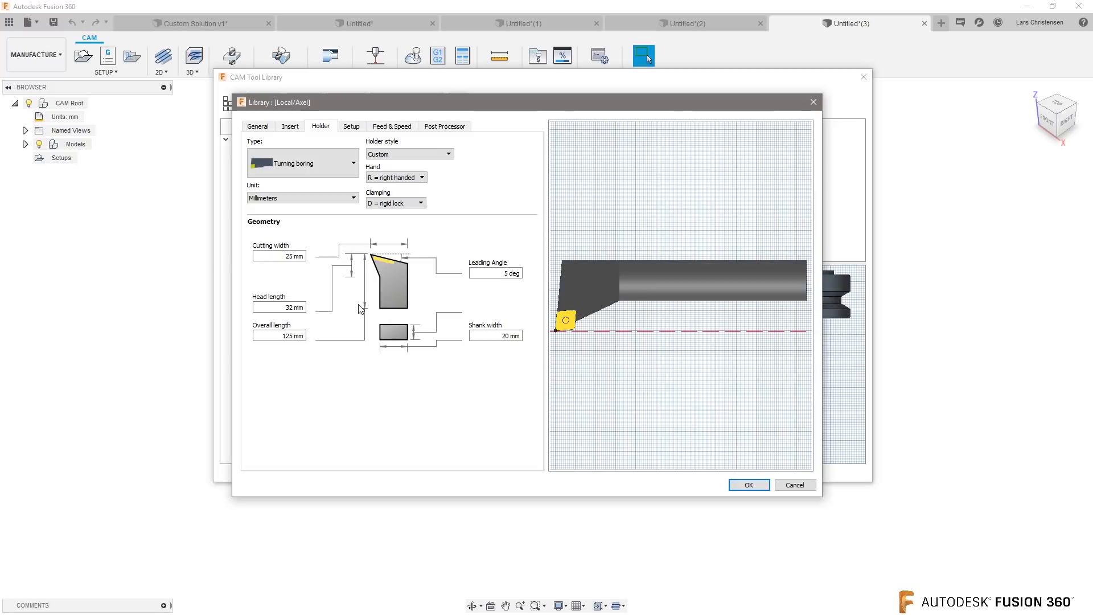
Step: Give the holder a -20° leading angle and 25 mm head length
{"action": "left_click", "coordinate": [494, 272]}
{"action": "type", "text": "-20"}
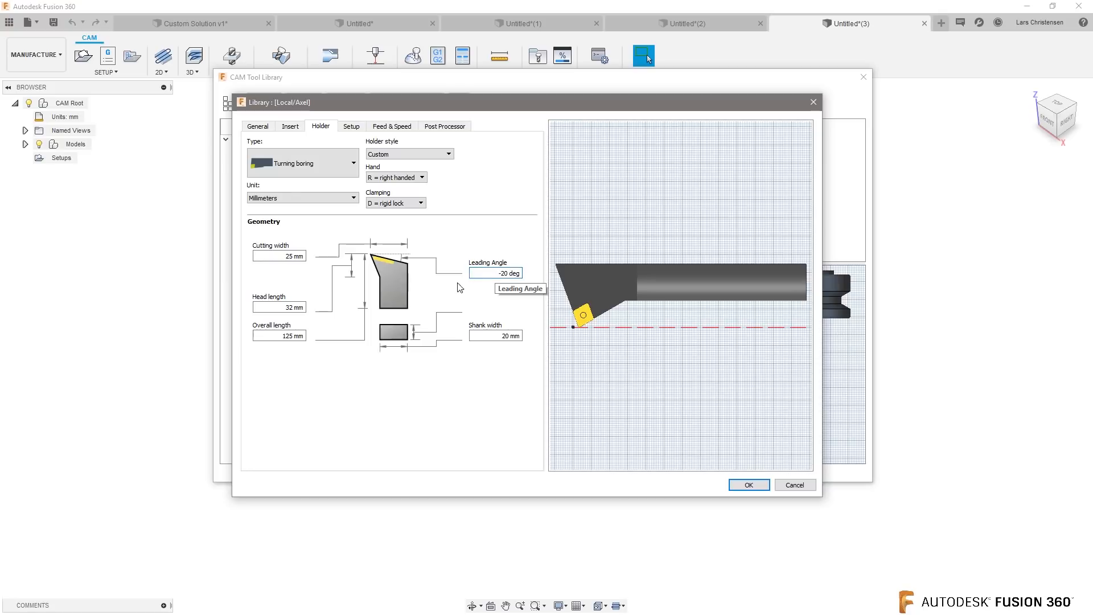
{"action": "mouse_move", "coordinate": [605, 293]}
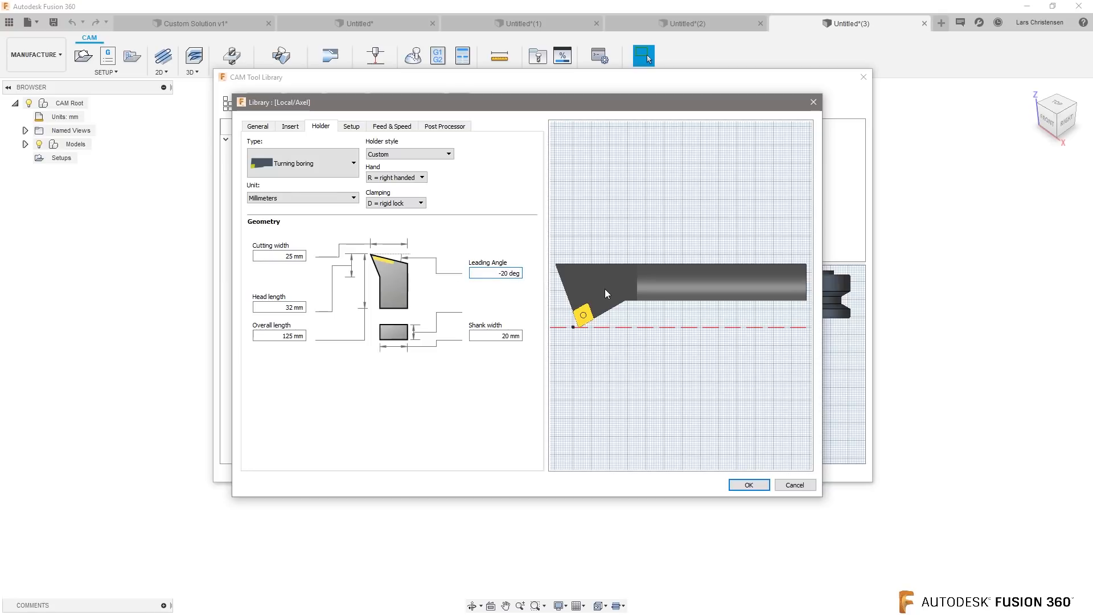
{"action": "mouse_move", "coordinate": [519, 304]}
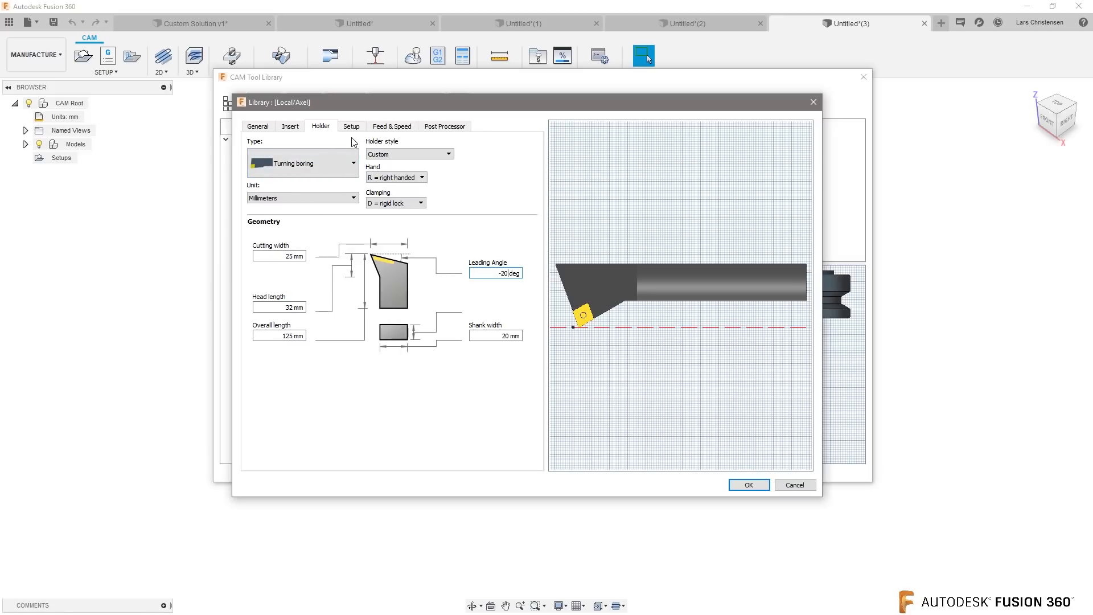
{"action": "mouse_move", "coordinate": [356, 339]}
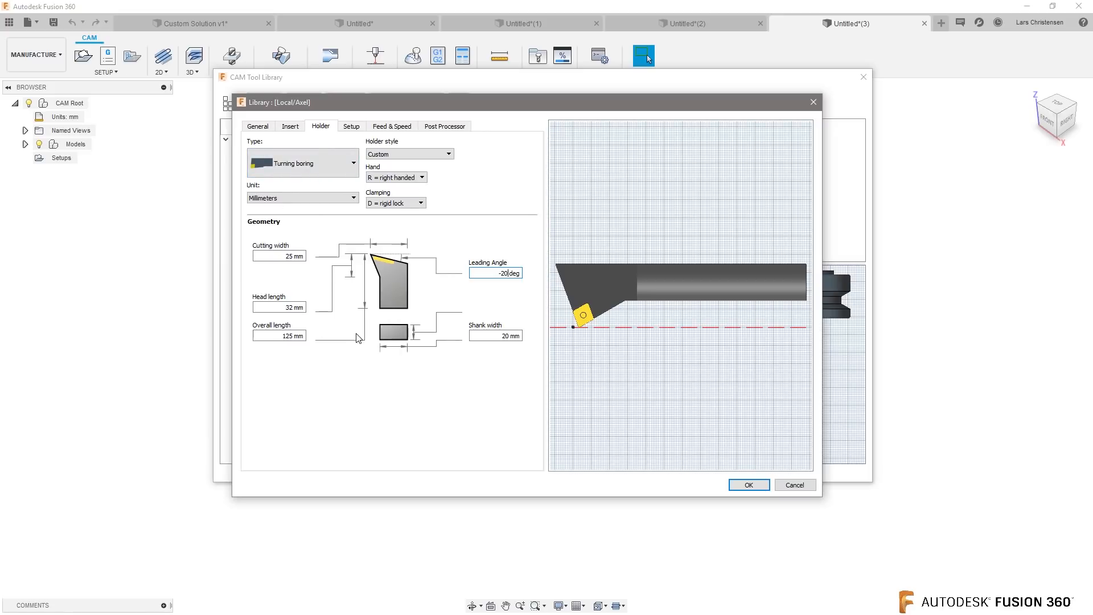
{"action": "mouse_move", "coordinate": [361, 305]}
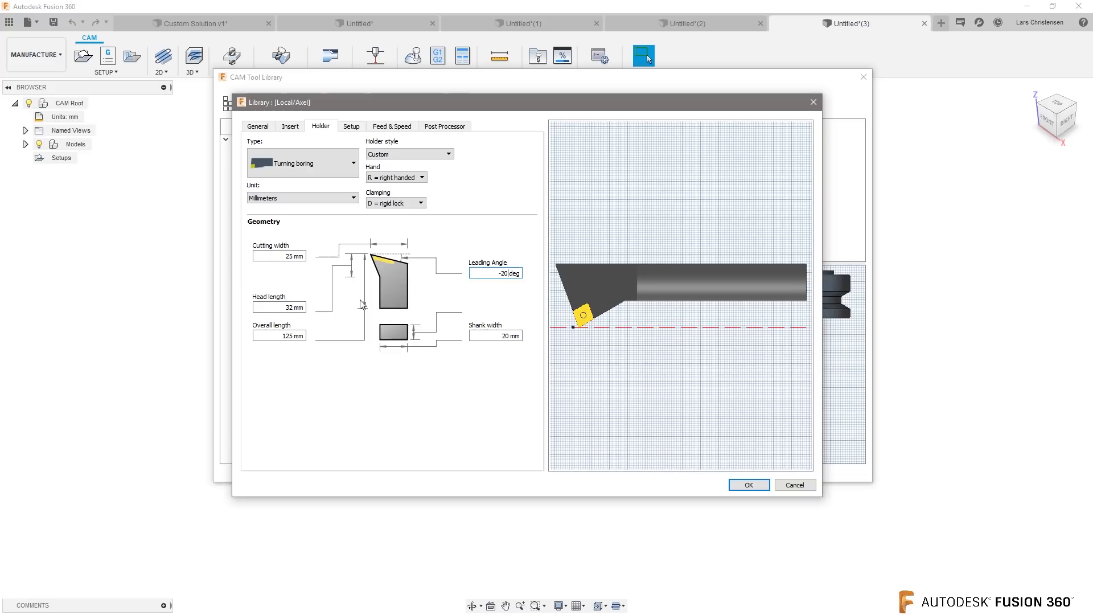
{"action": "left_click", "coordinate": [278, 307]}
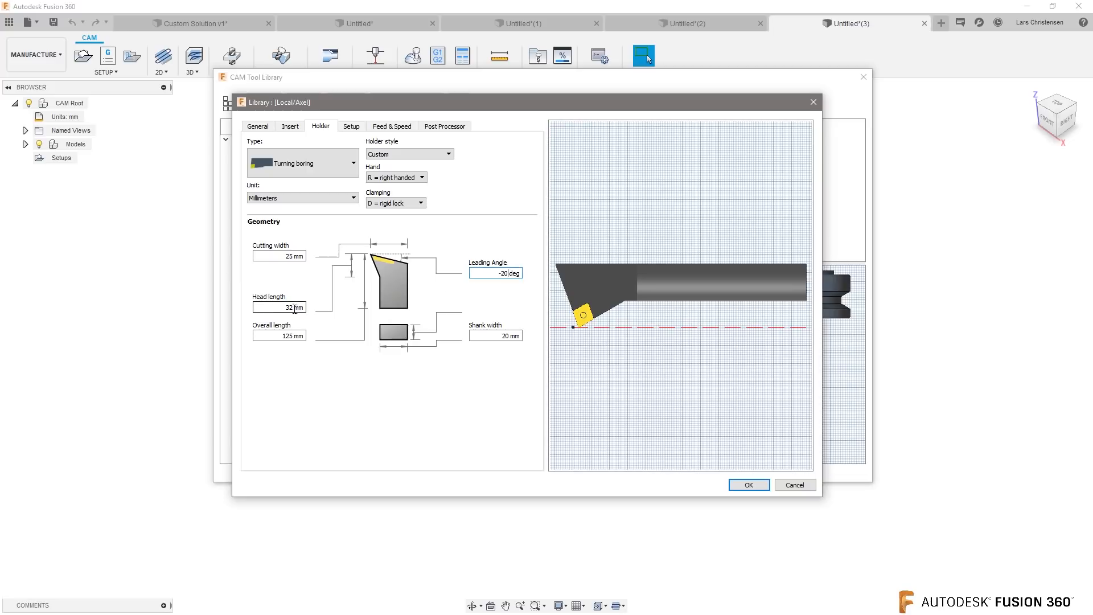
{"action": "triple_click", "coordinate": [279, 307]}
{"action": "type", "text": "25"}
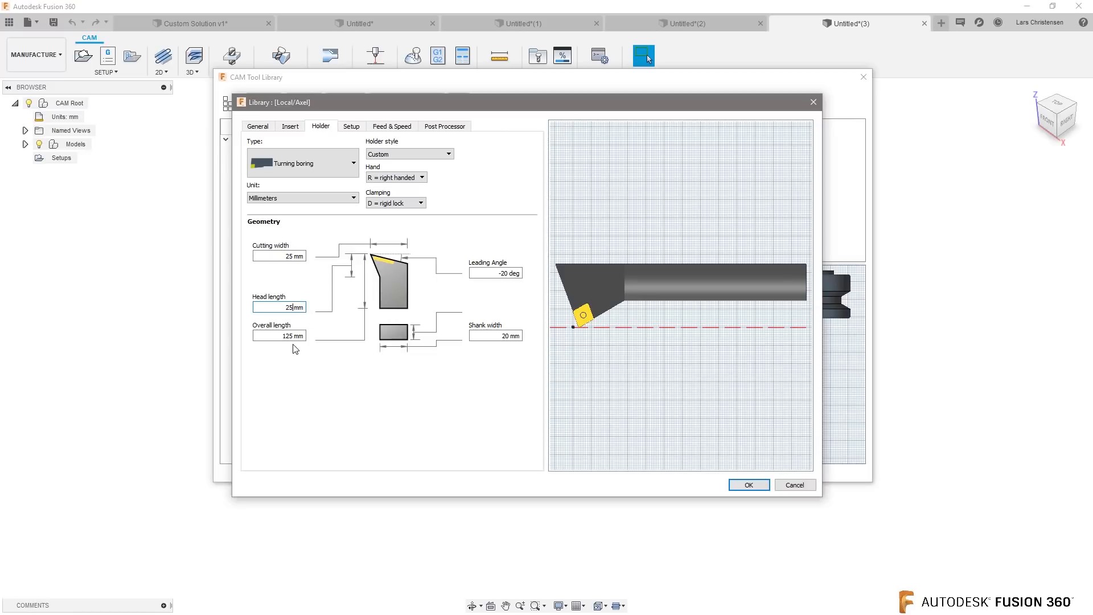
{"action": "left_click", "coordinate": [290, 127]}
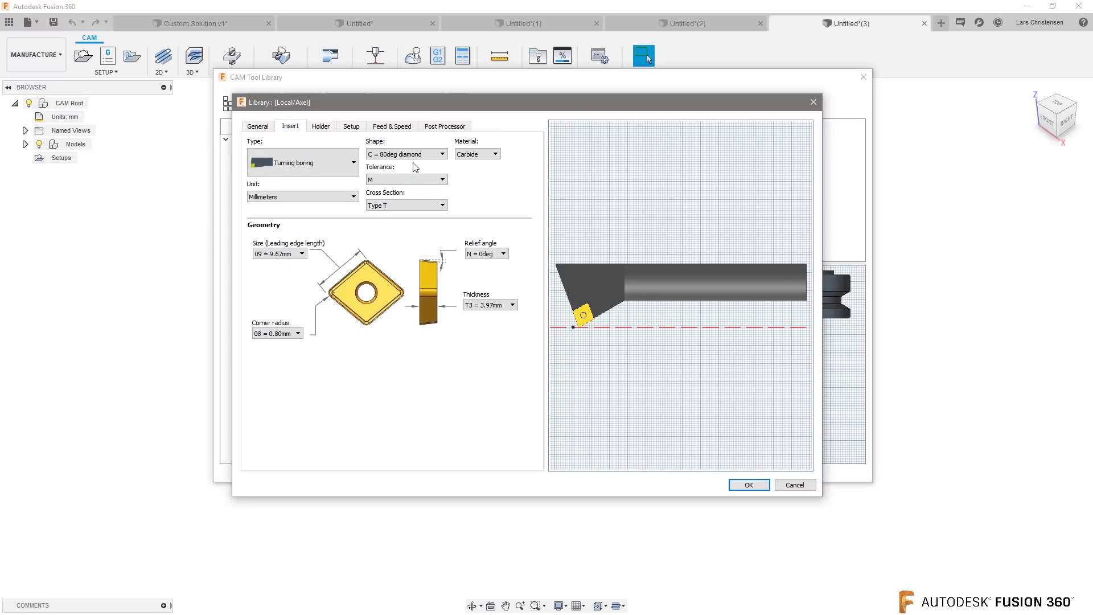
Step: Set the insert Shape to D = 55deg diamond
{"action": "left_click", "coordinate": [441, 155]}
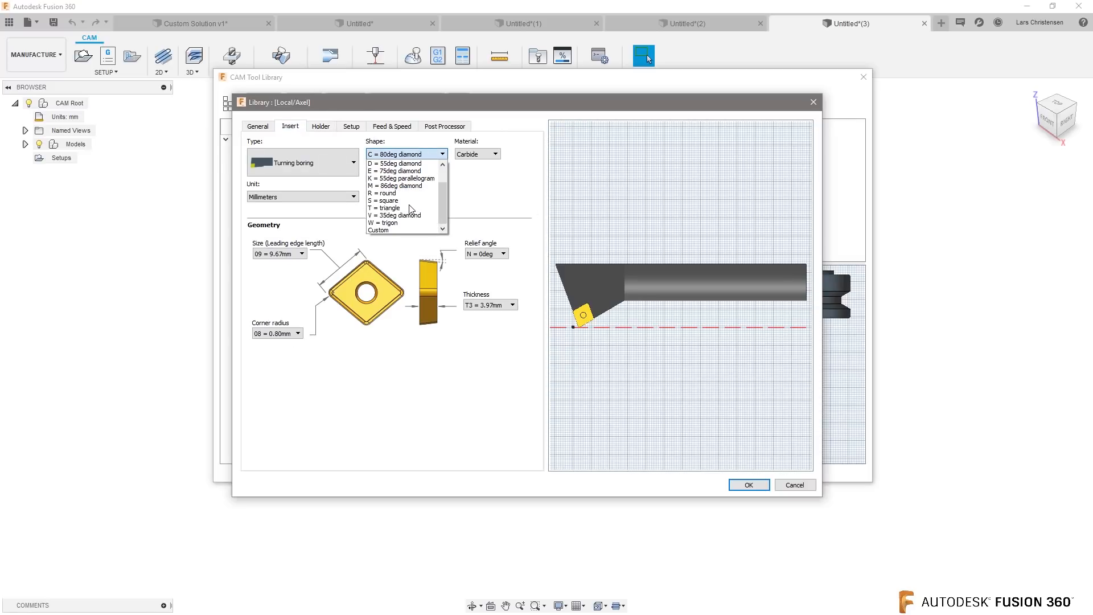
{"action": "left_click", "coordinate": [407, 153]}
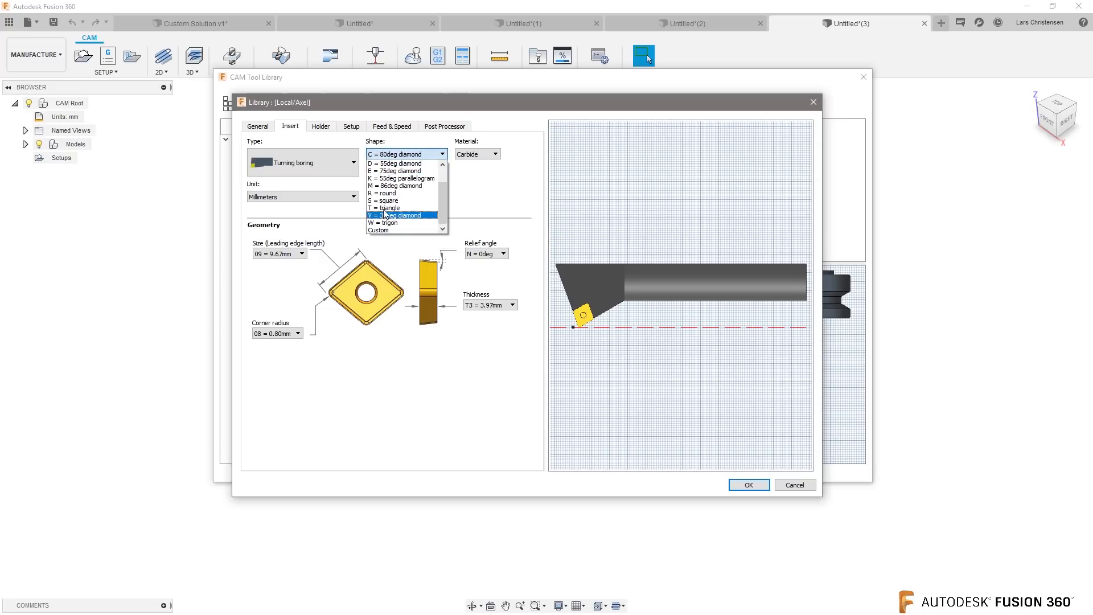
{"action": "left_click", "coordinate": [378, 230]}
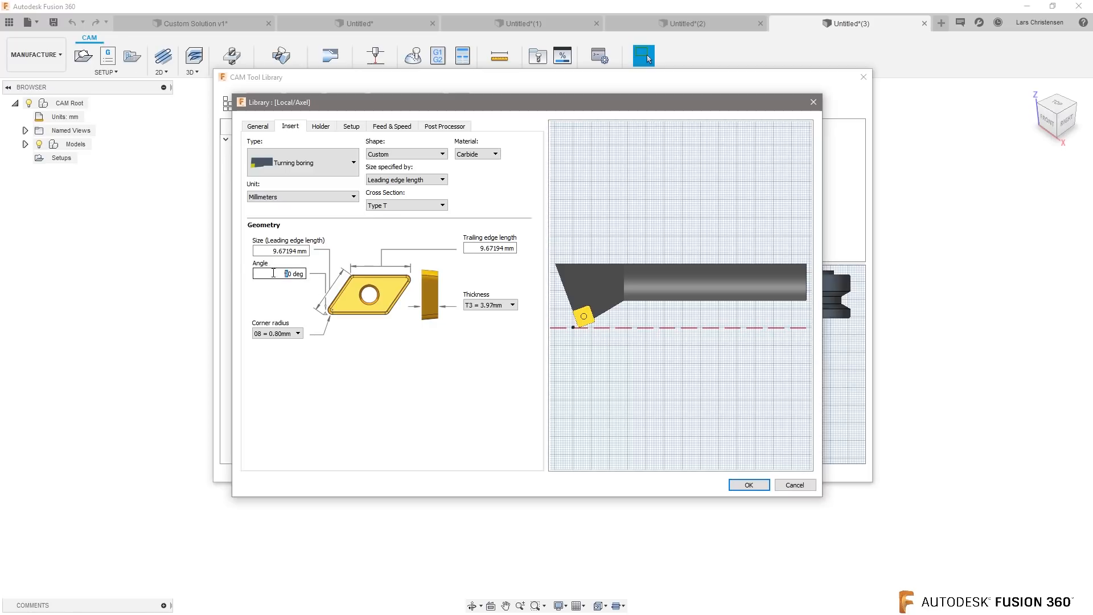
{"action": "mouse_move", "coordinate": [280, 250]}
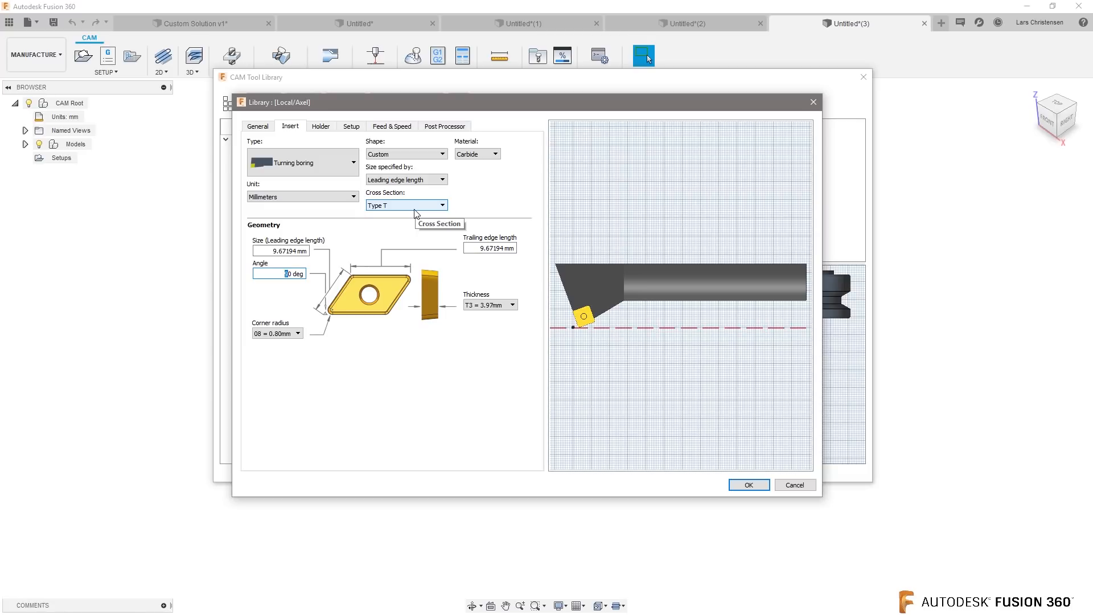
{"action": "mouse_move", "coordinate": [431, 209]}
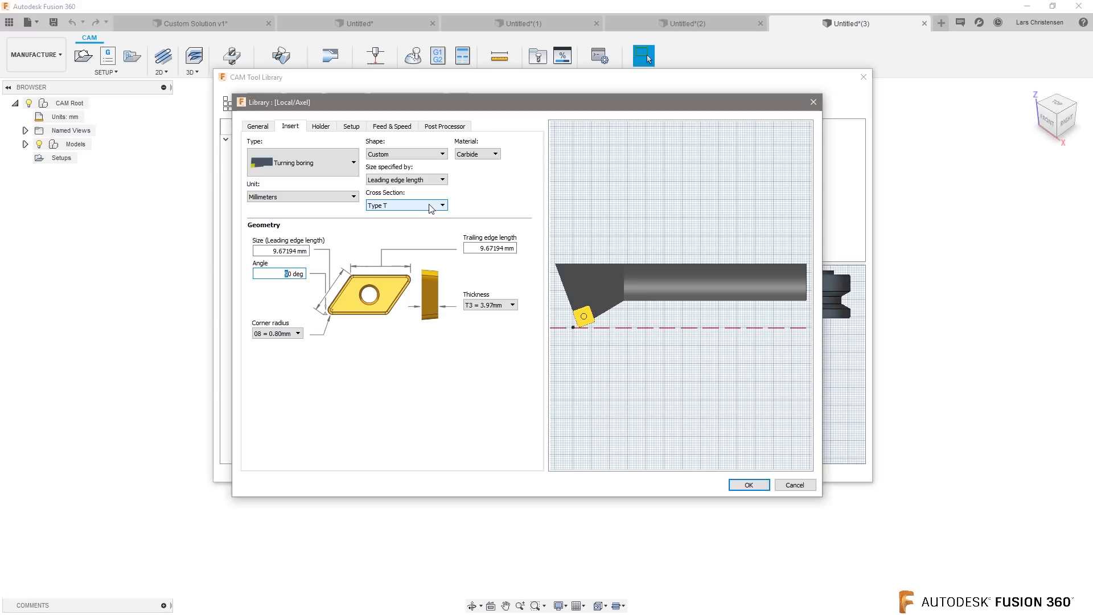
{"action": "mouse_move", "coordinate": [497, 197]}
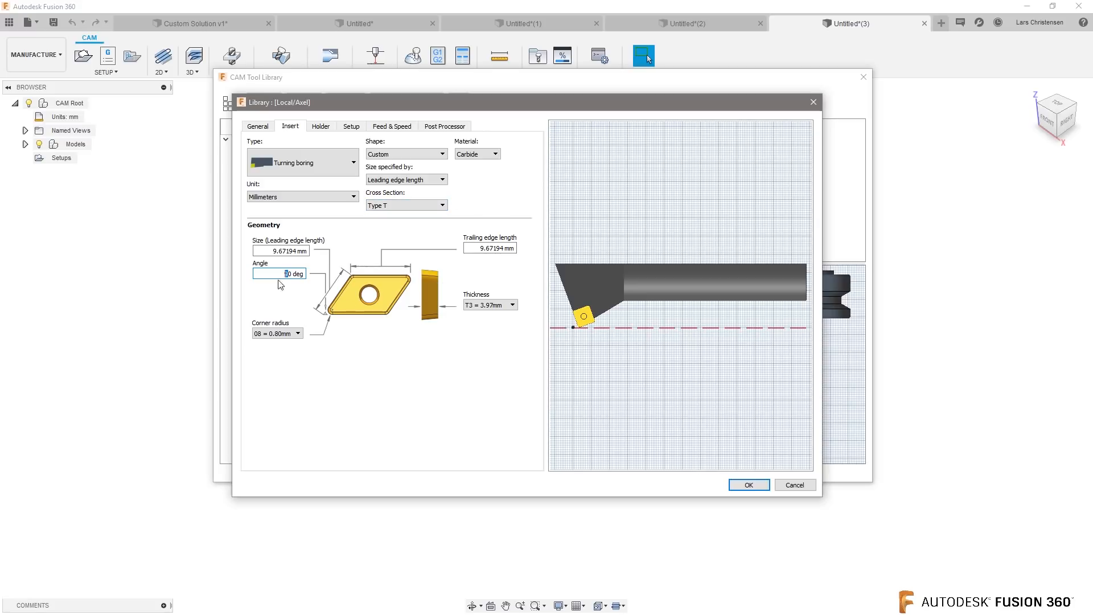
{"action": "left_click", "coordinate": [406, 154]}
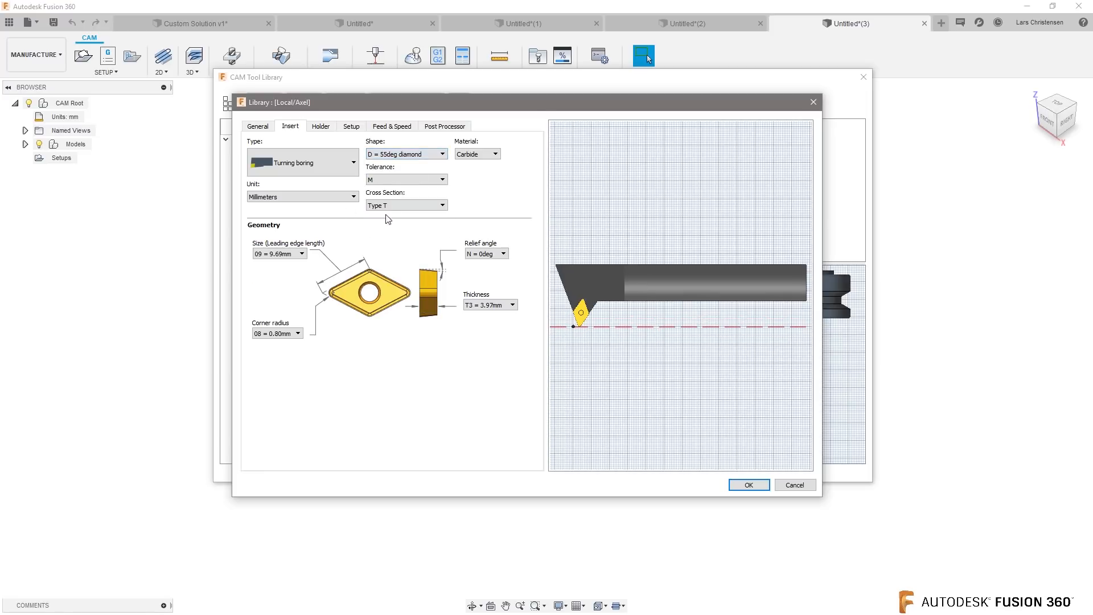
Step: Enter the description 'Custom Lathe Scott' and save the tool to Local/Axel
{"action": "left_click", "coordinate": [320, 127]}
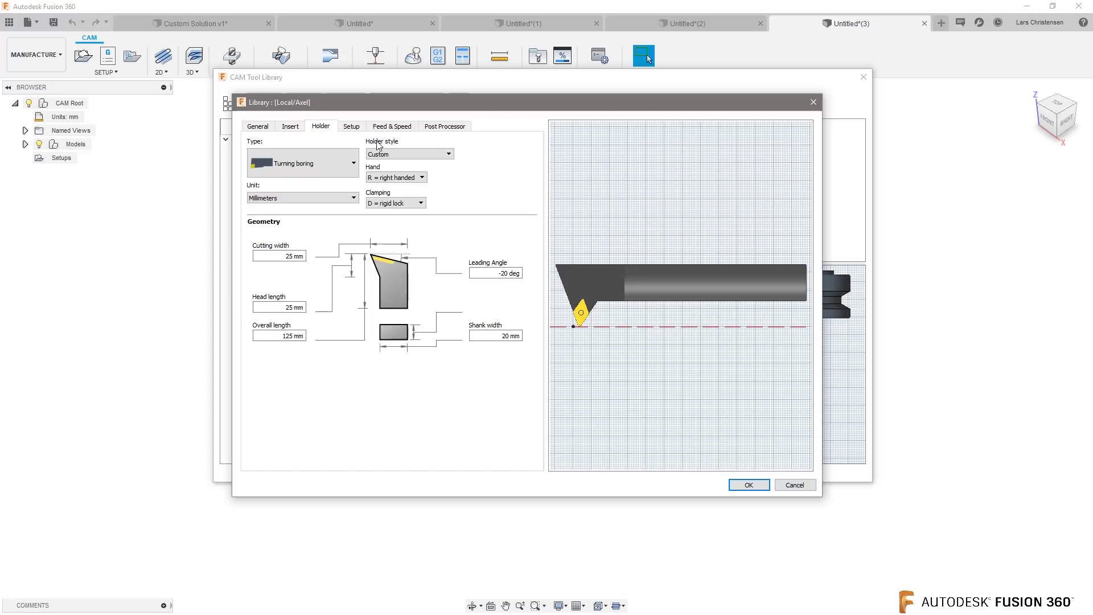
{"action": "left_click", "coordinate": [257, 127]}
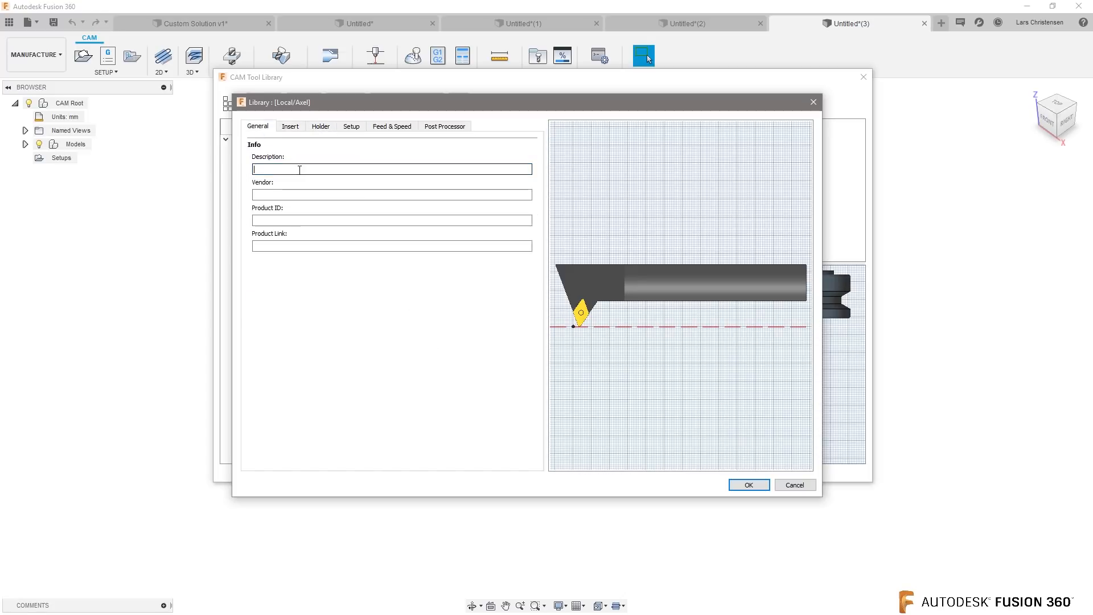
{"action": "type", "text": "Custom"}
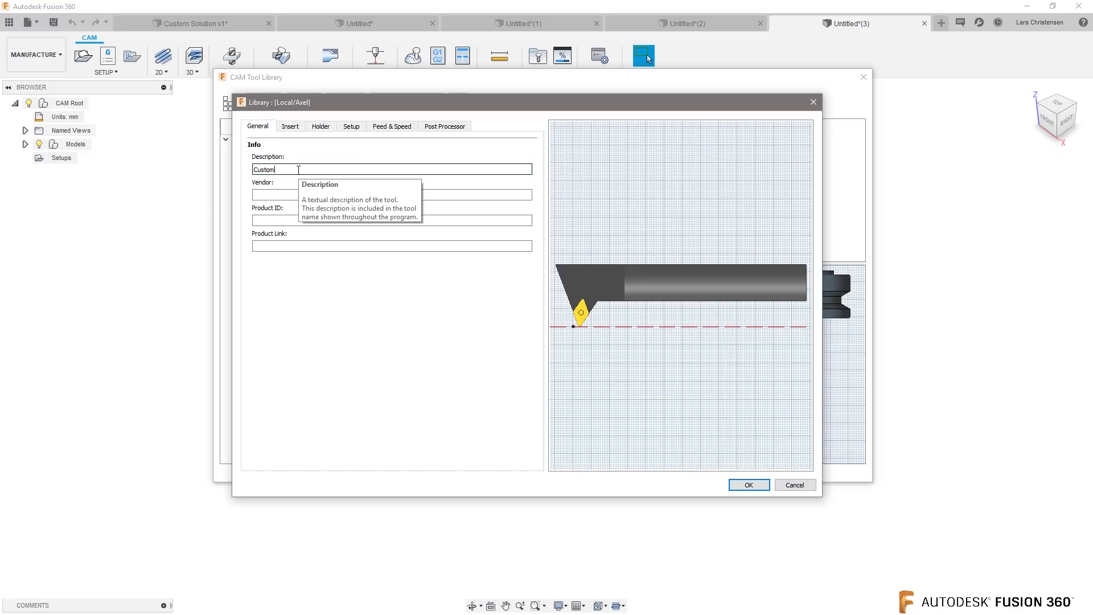
{"action": "type", "text": "Lathe Scott"}
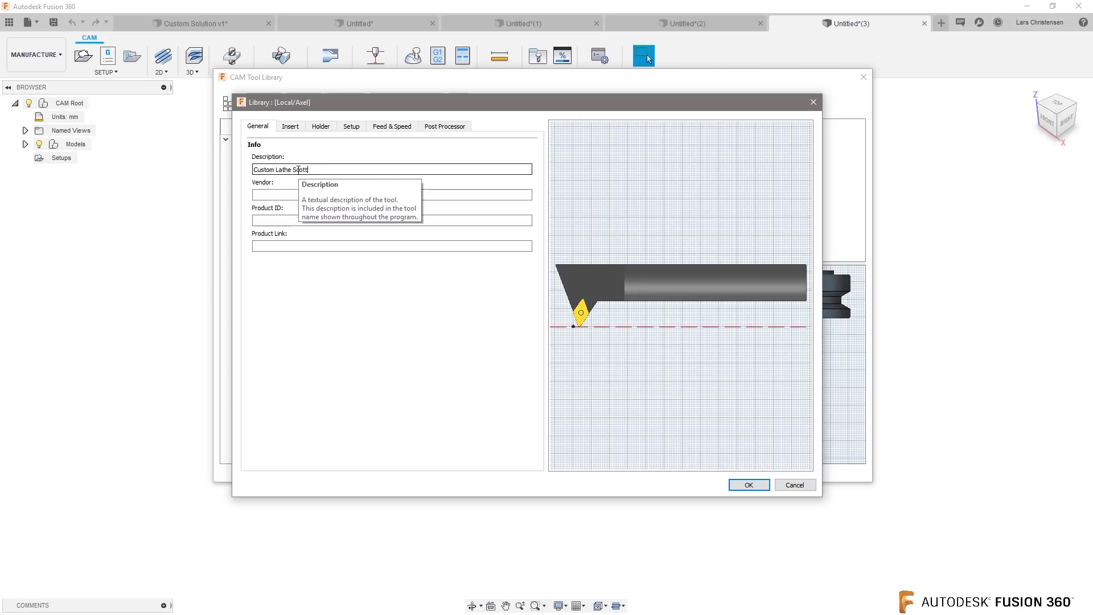
{"action": "left_click", "coordinate": [320, 127]}
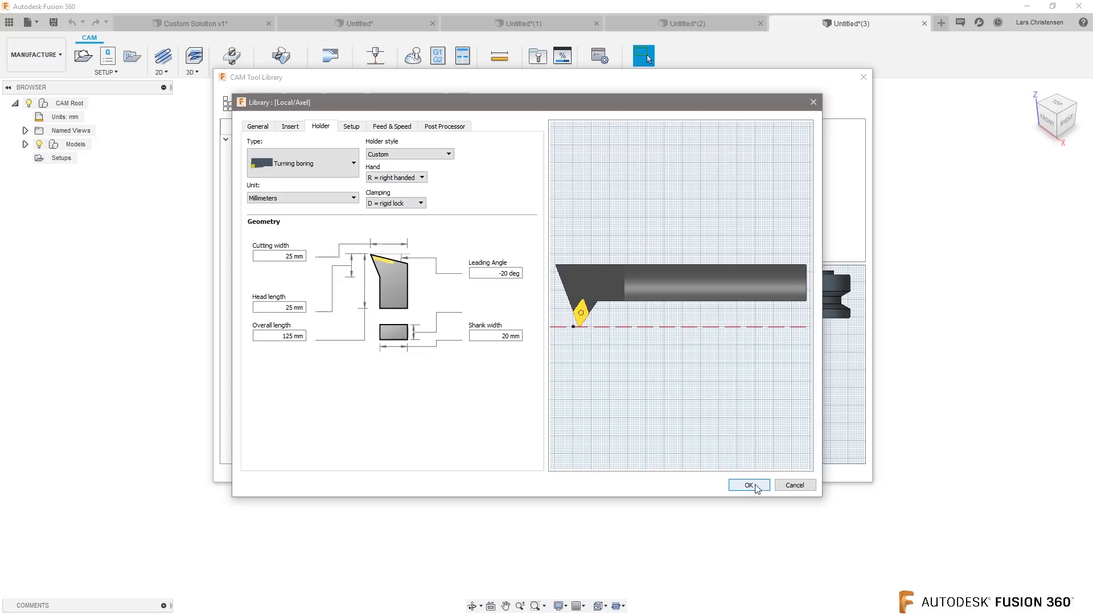
{"action": "left_click", "coordinate": [748, 485]}
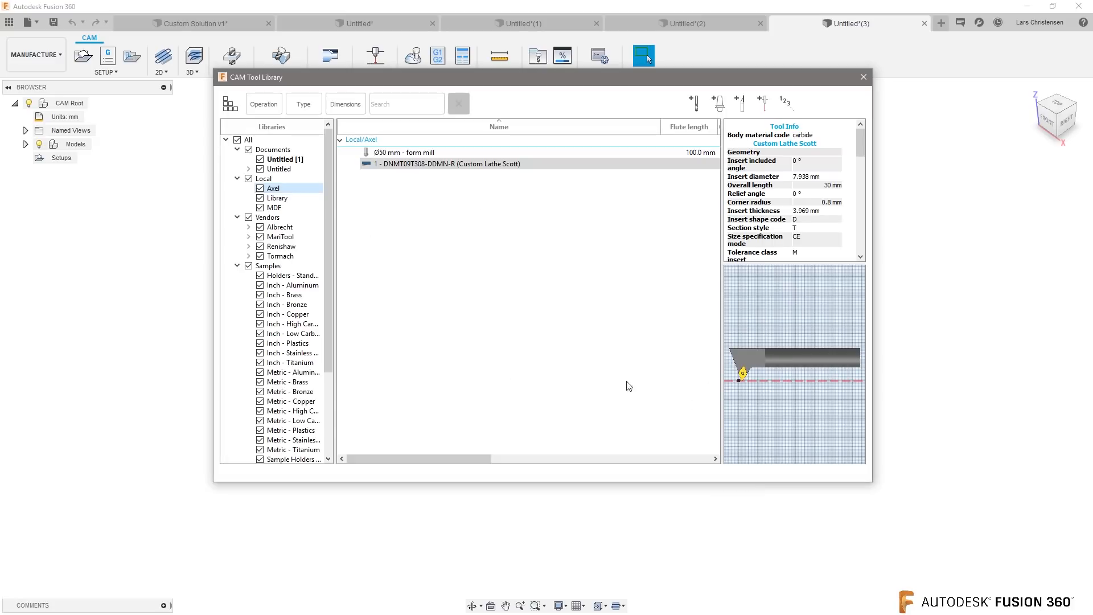
{"action": "mouse_move", "coordinate": [199, 179]}
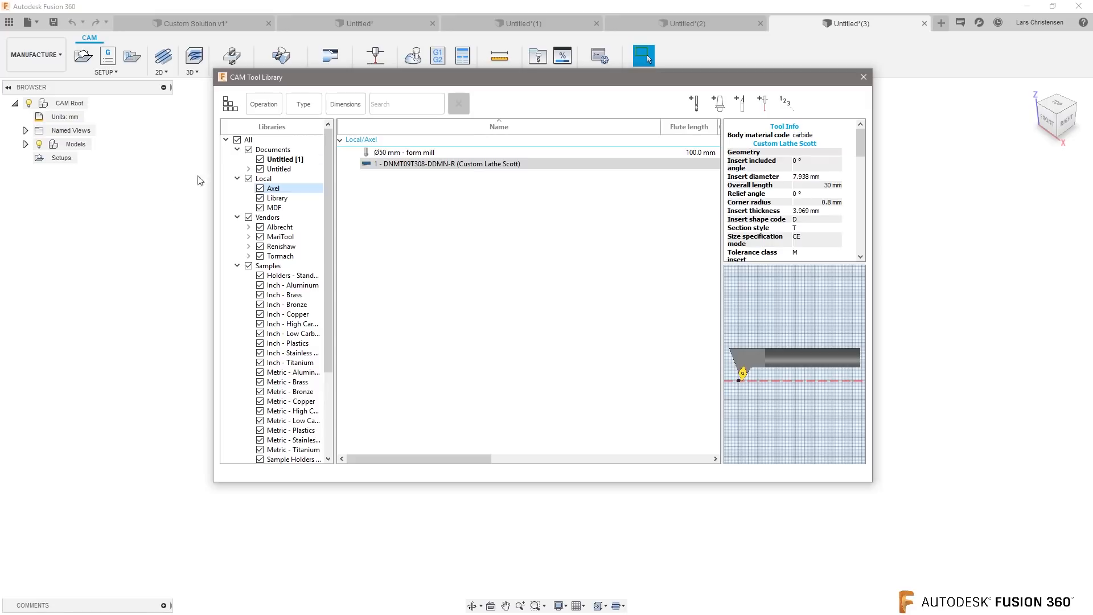